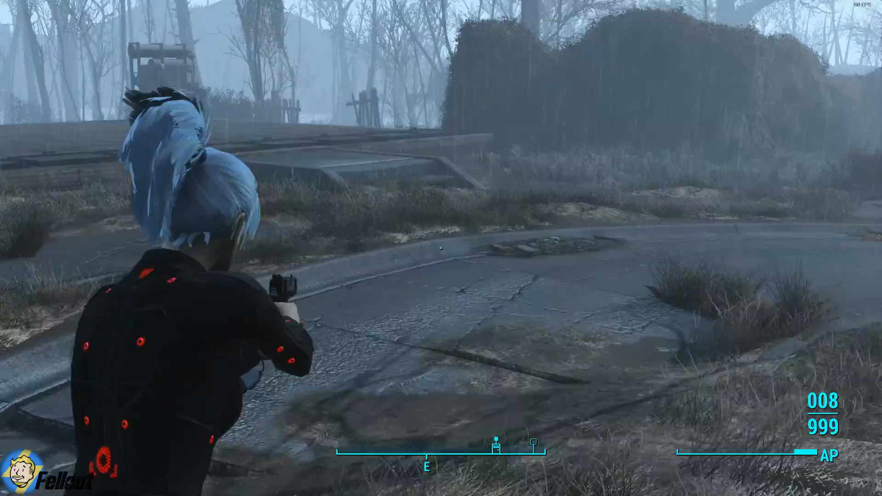
# Fire the handgun to hear its sound and bring up the Pip-Boy before quitting to the desktop.
pyautogui.click(440, 249)
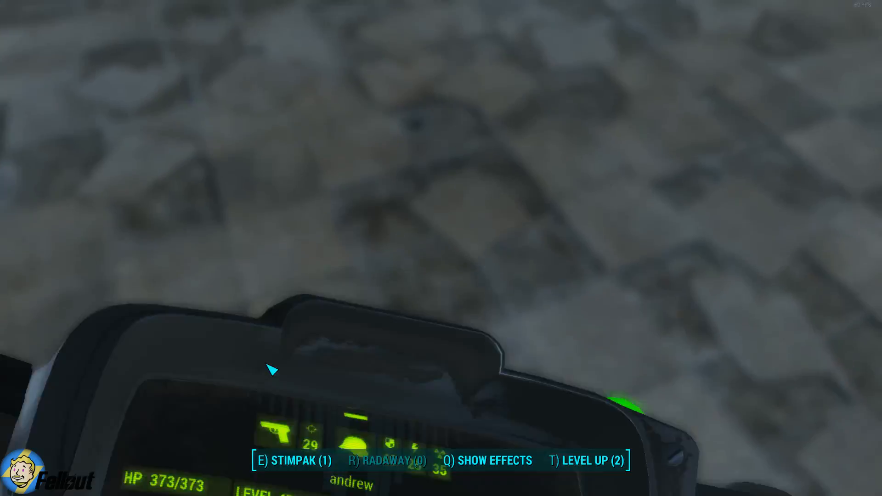
pyautogui.press('Tab')
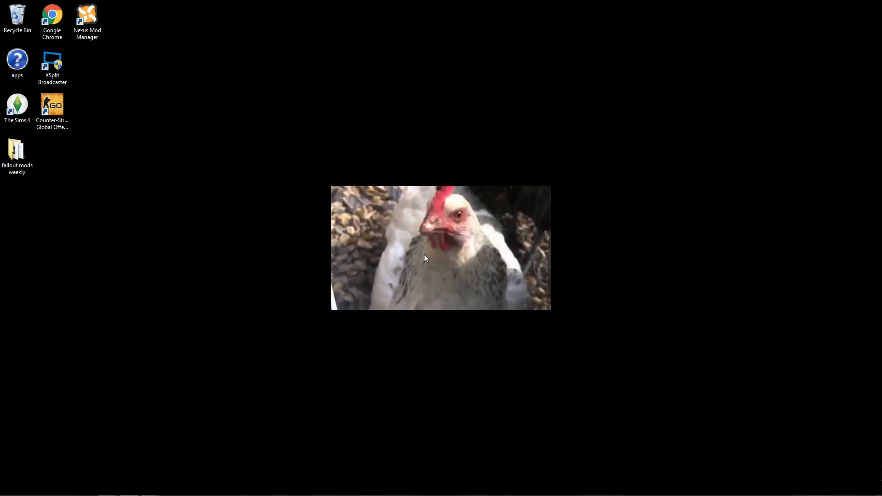
# Start Nexus Mod Manager, view the M1911A1 handgun mod, and browse to C:\Program Files.
pyautogui.doubleClick(86, 14)
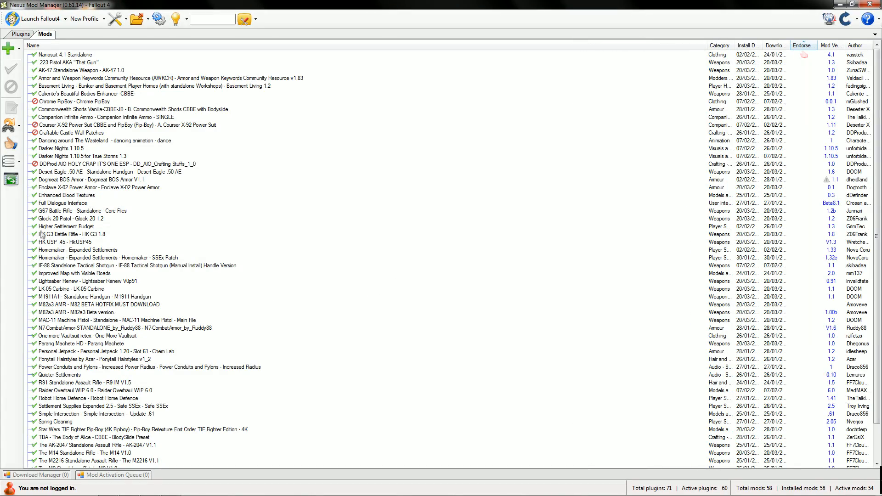
pyautogui.click(113, 297)
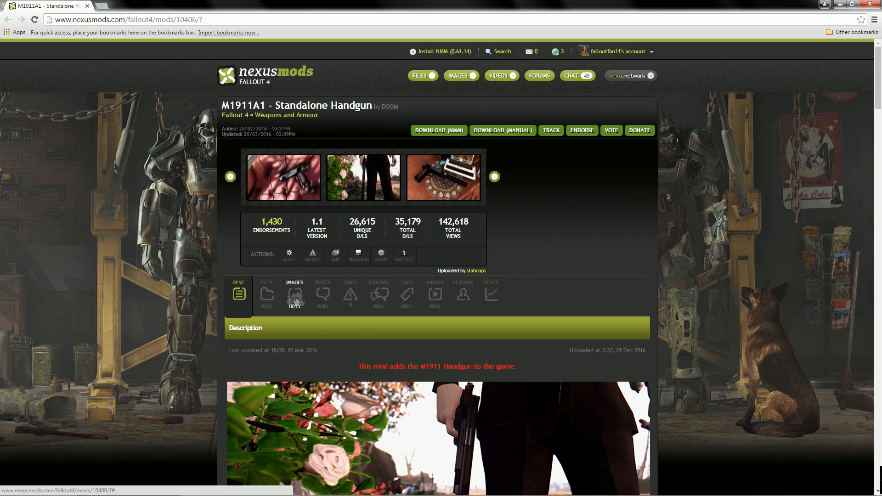
pyautogui.click(265, 295)
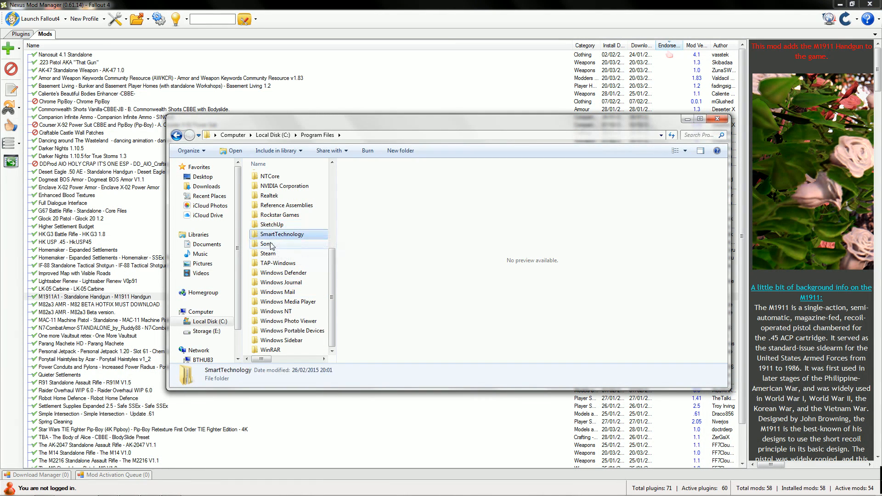
# Navigate through Steam > steamapps > common > Fallout 4 > Data > Sound.
pyautogui.doubleClick(269, 254)
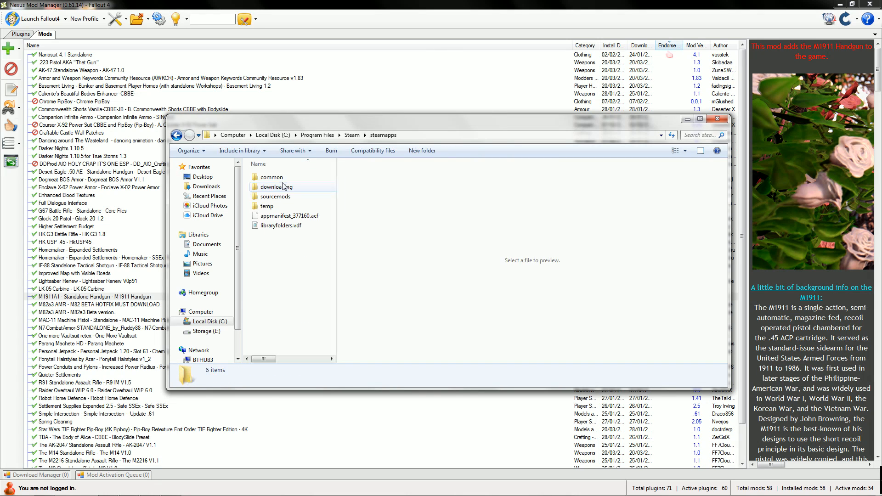
pyautogui.doubleClick(272, 176)
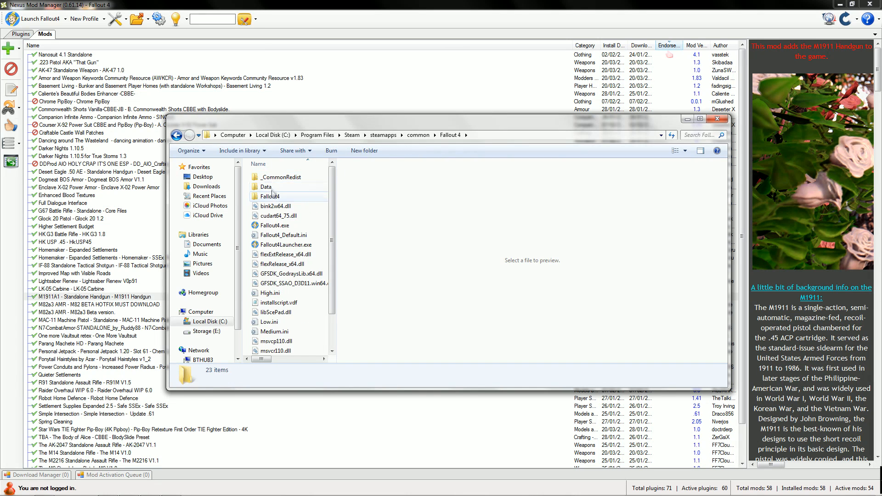
pyautogui.doubleClick(267, 196)
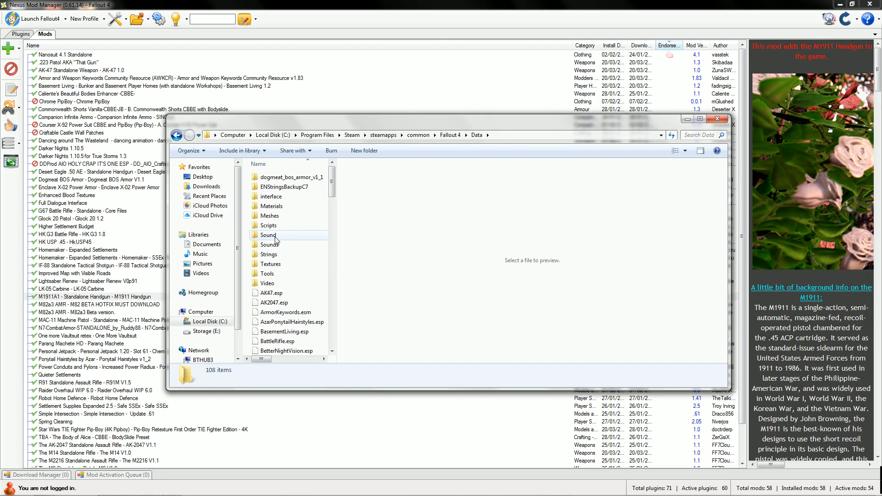
pyautogui.doubleClick(268, 235)
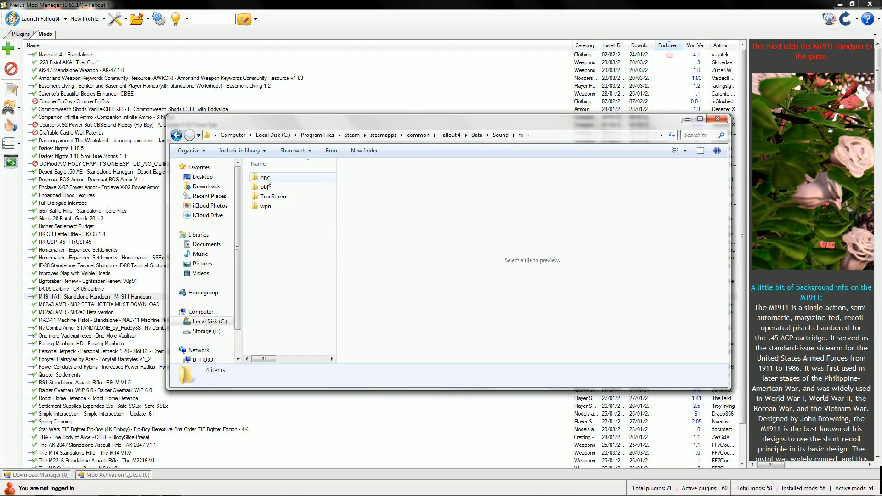
# Continue into fx > wpn > 1911, reaching M1911Fire.wav and M1911Sup.wav.
pyautogui.click(266, 206)
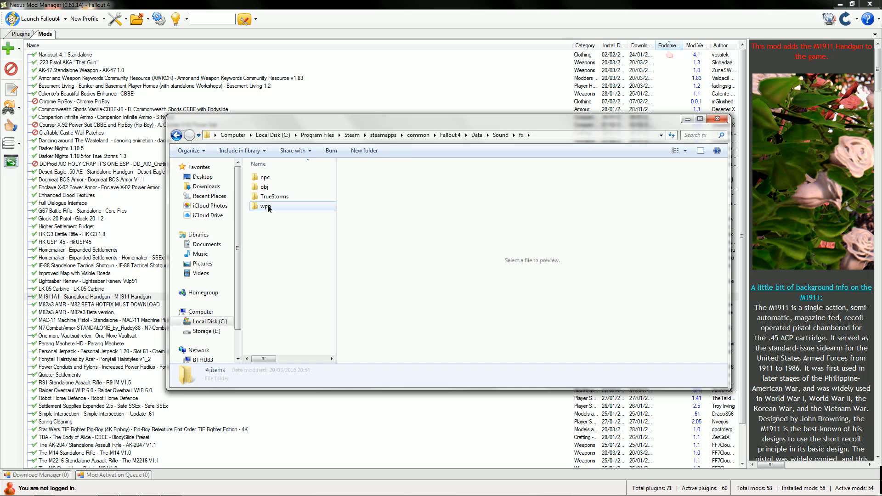
pyautogui.click(264, 207)
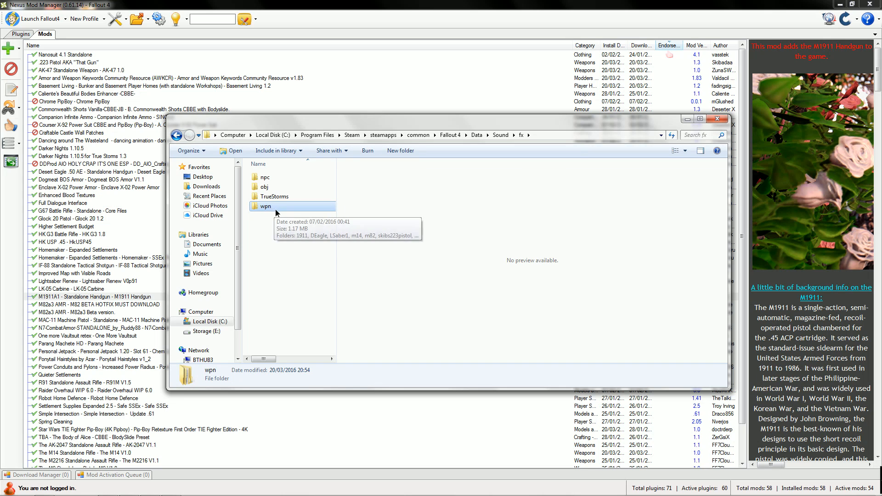
pyautogui.doubleClick(266, 206)
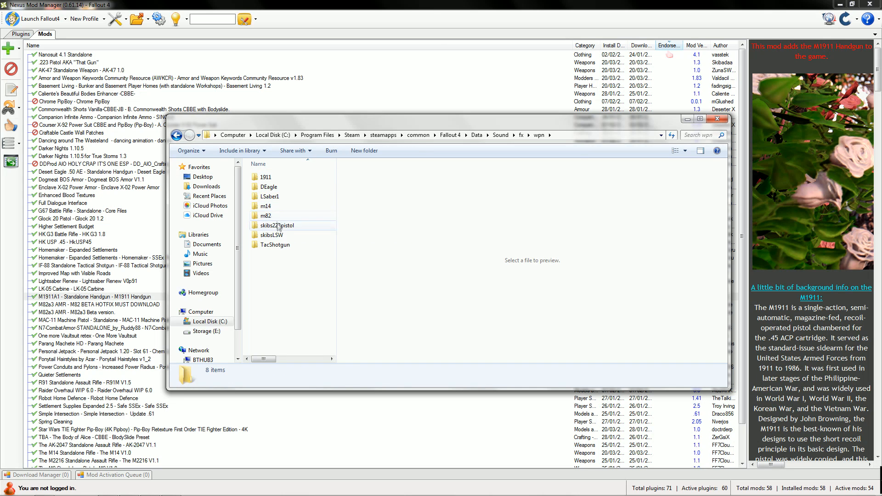
pyautogui.doubleClick(266, 176)
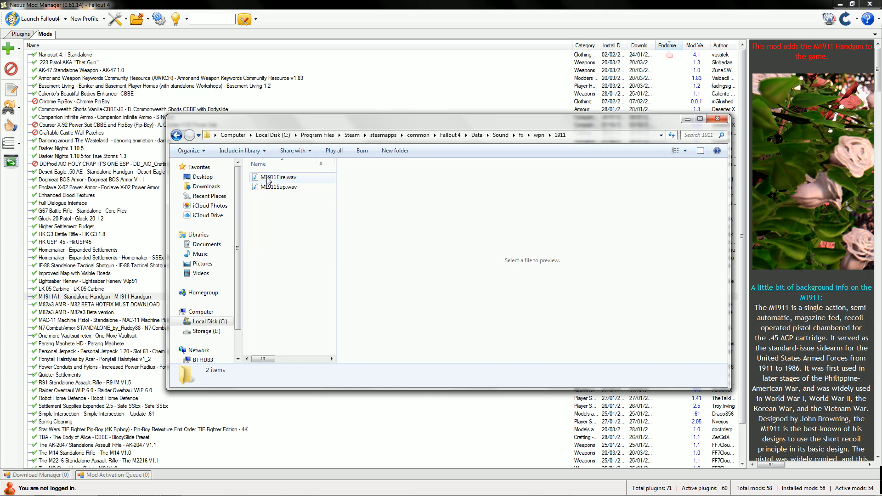
pyautogui.moveTo(277, 186)
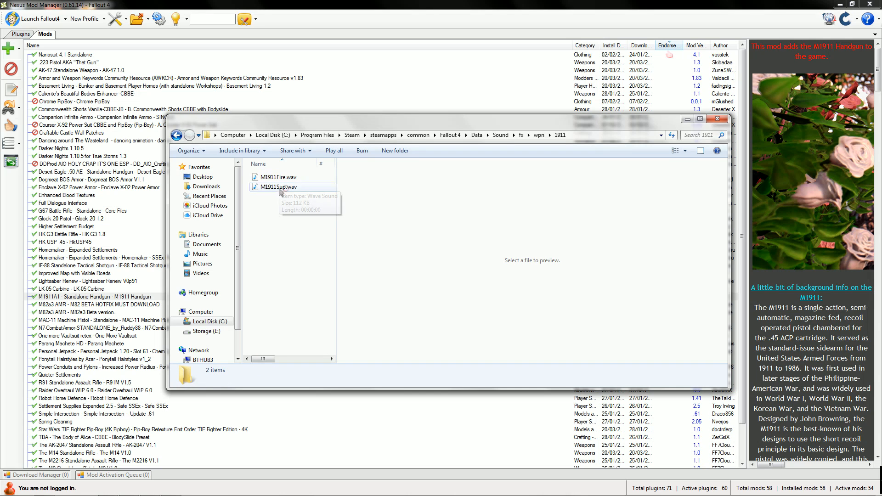
# Overwrite M1911Fire.wav and M1911Sup.wav with the fixed versions and play them back.
pyautogui.click(277, 176)
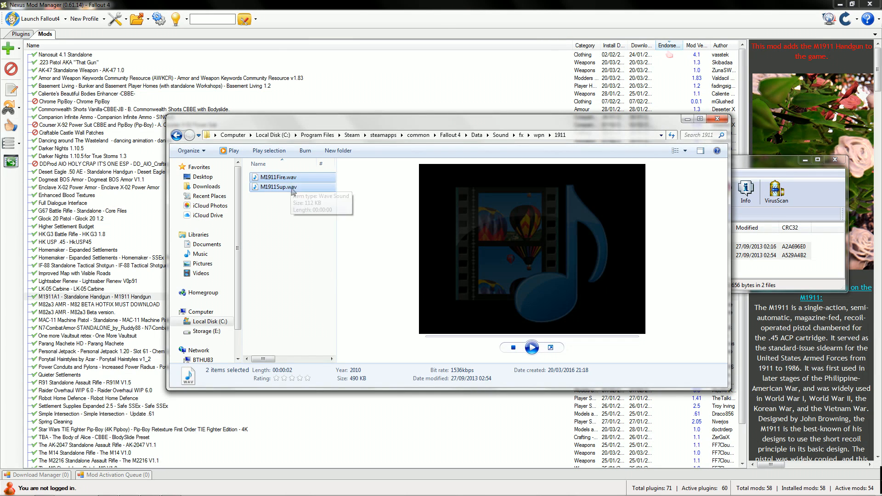
pyautogui.doubleClick(276, 177)
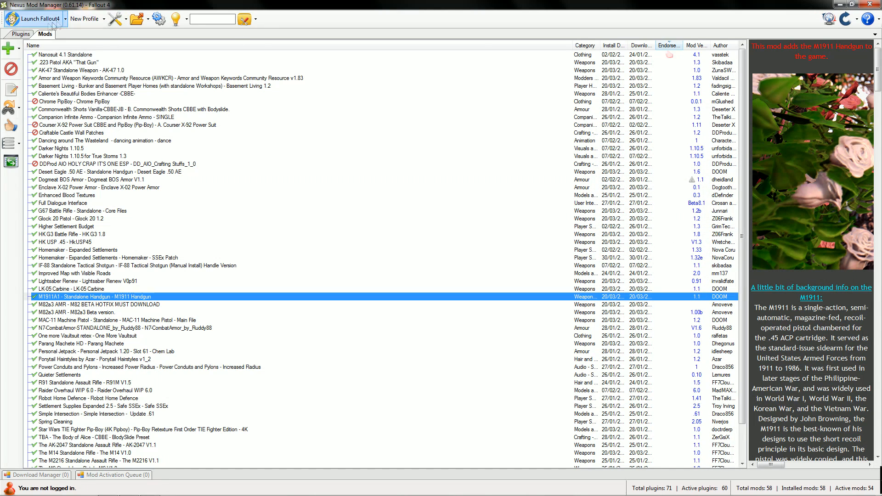
pyautogui.moveTo(19, 21)
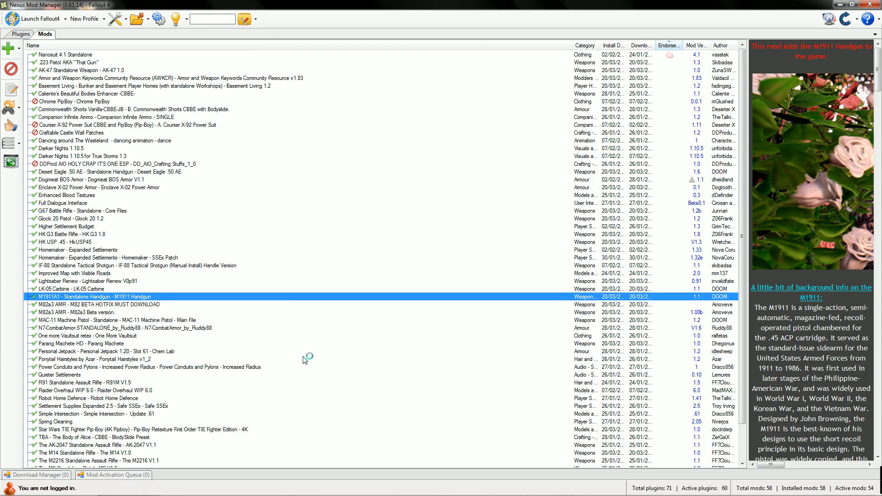
# Relaunch Fallout 4 from Nexus Mod Manager and advance to the main menu.
pyautogui.click(37, 18)
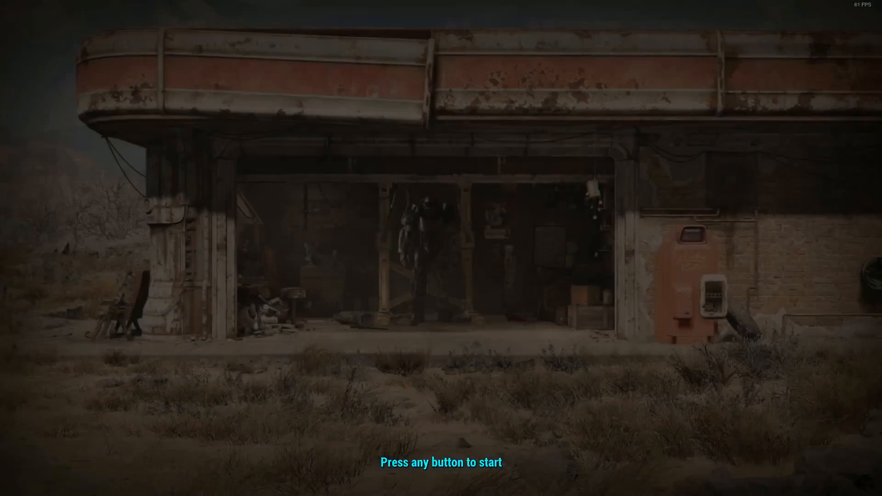
pyautogui.press('enter')
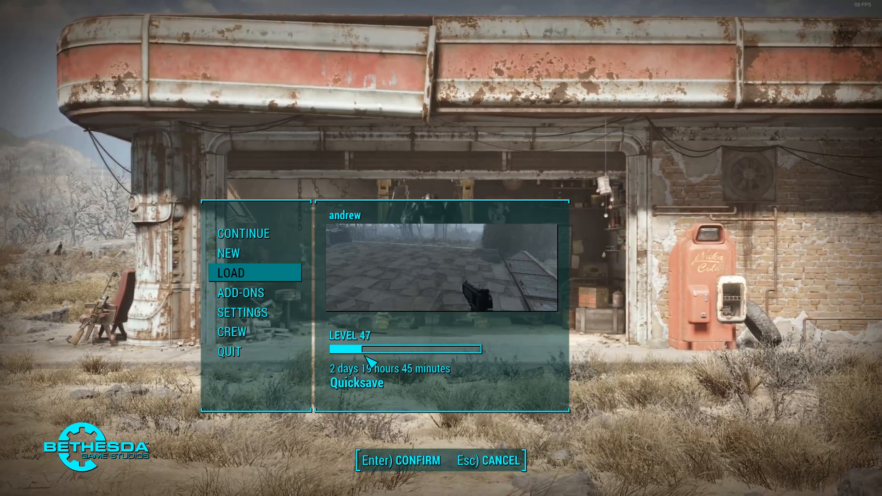